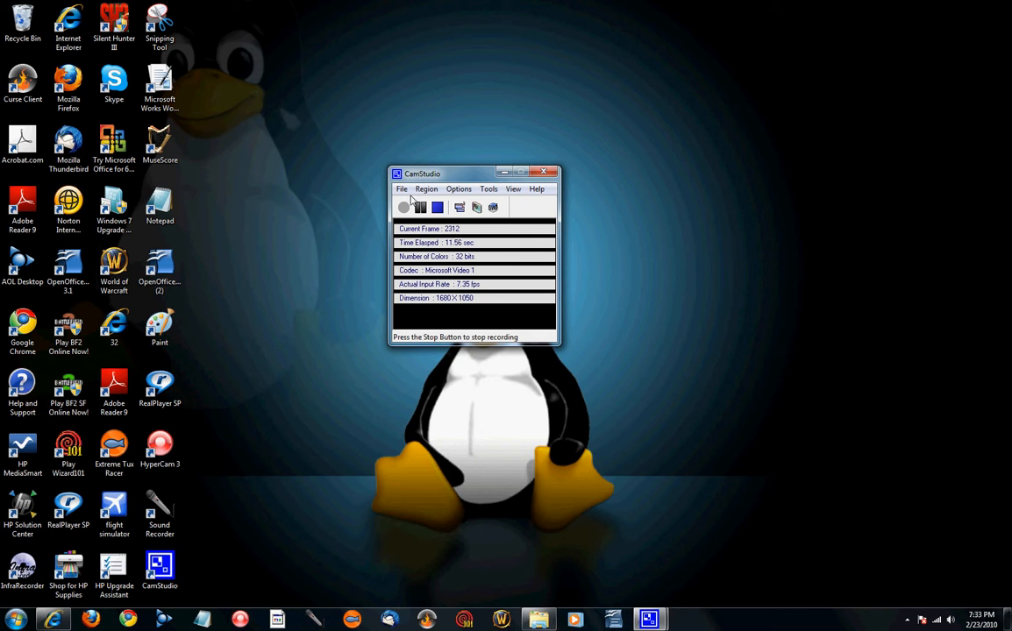
- Minimize the recording CamStudio window and bring Internet Explorer to the front
left_click(403, 207)
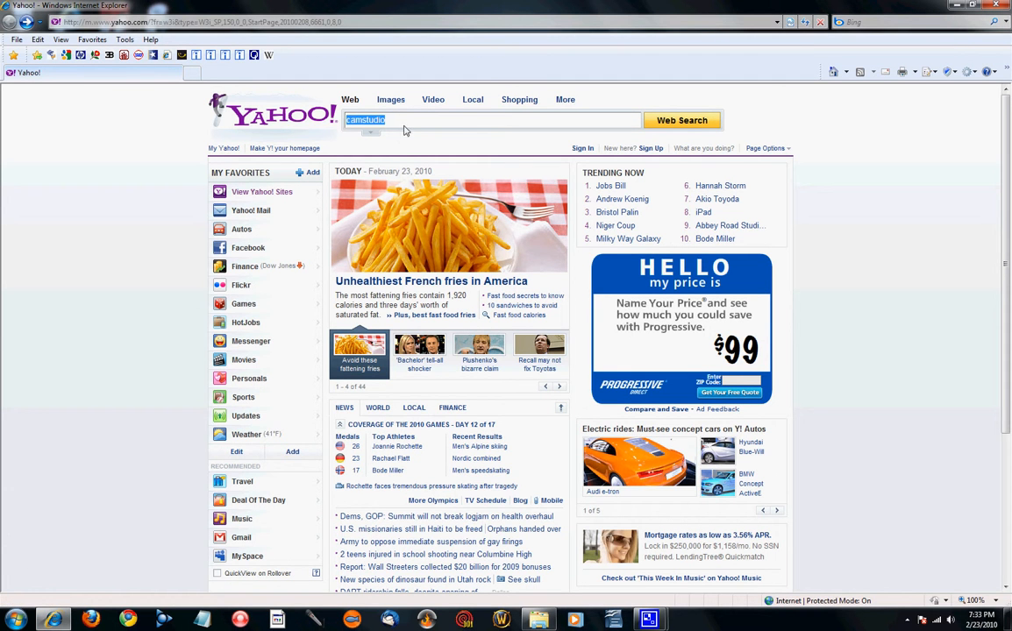
- Run the Yahoo Web Search for 'camstudio'
left_click(681, 120)
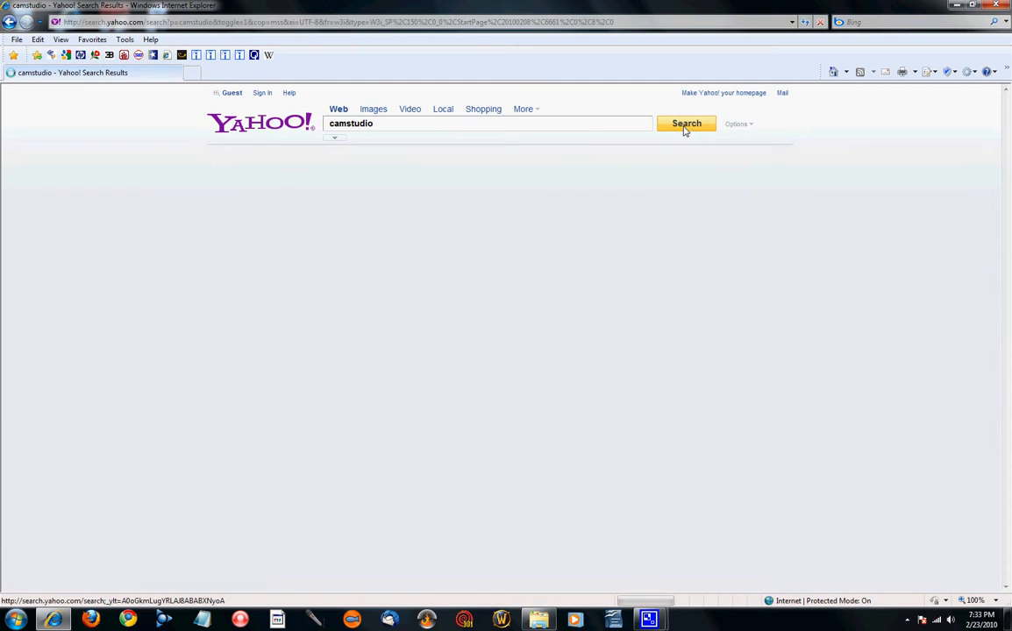
left_click(687, 123)
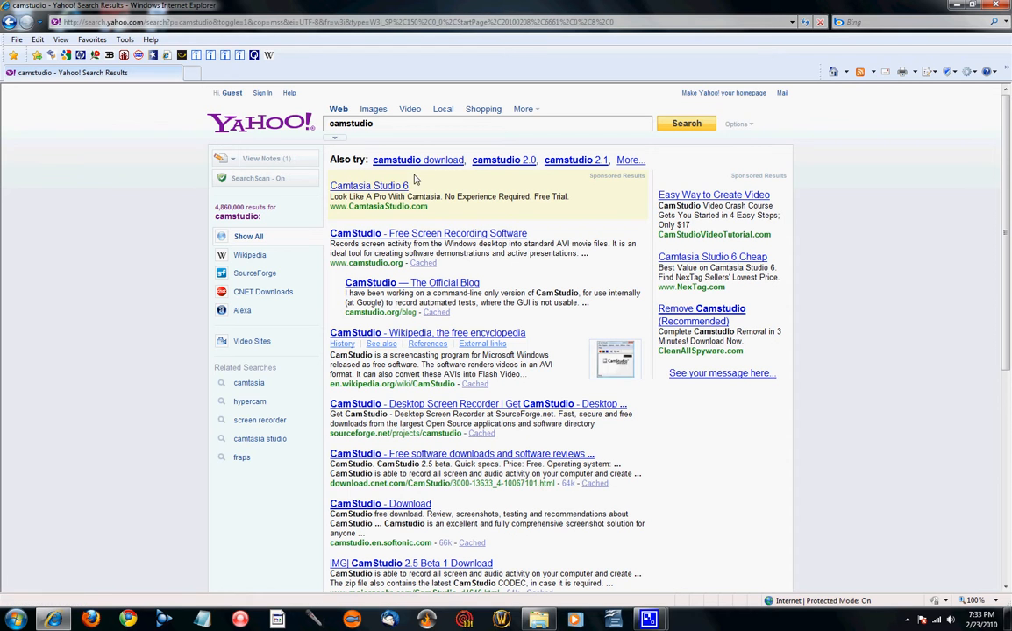
mouse_move(422, 244)
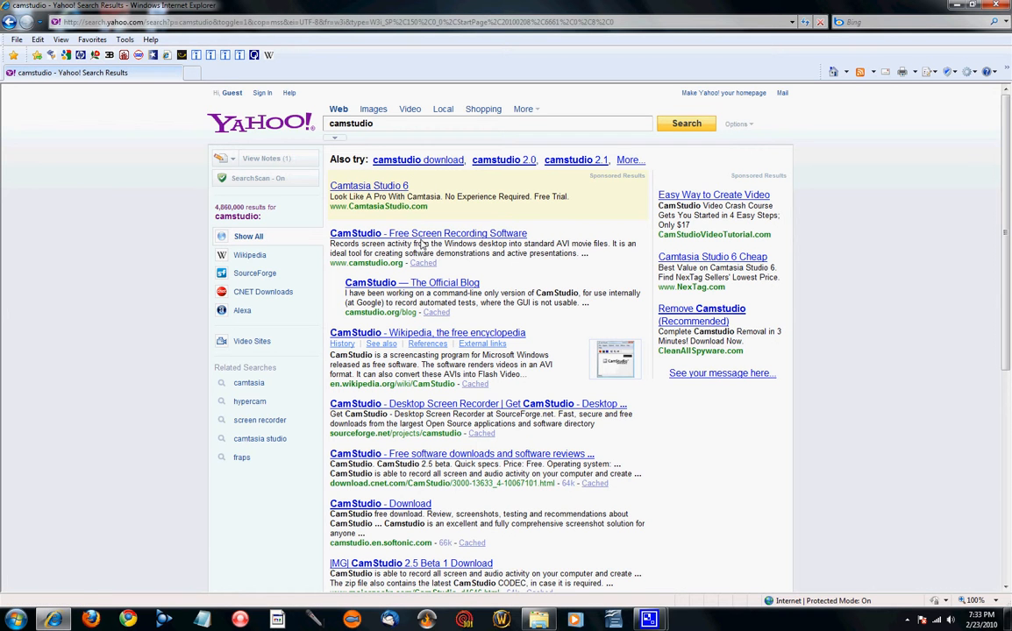
mouse_move(399, 233)
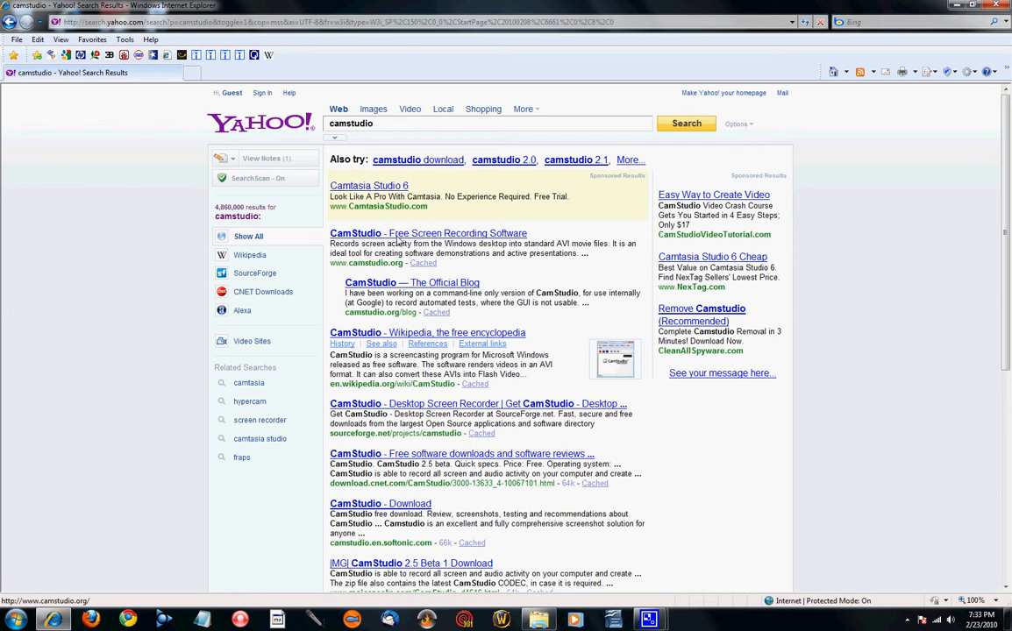
- Open the 'CamStudio - Free Screen Recording Software' result and scroll to the CamStudio20.exe download link
left_click(428, 234)
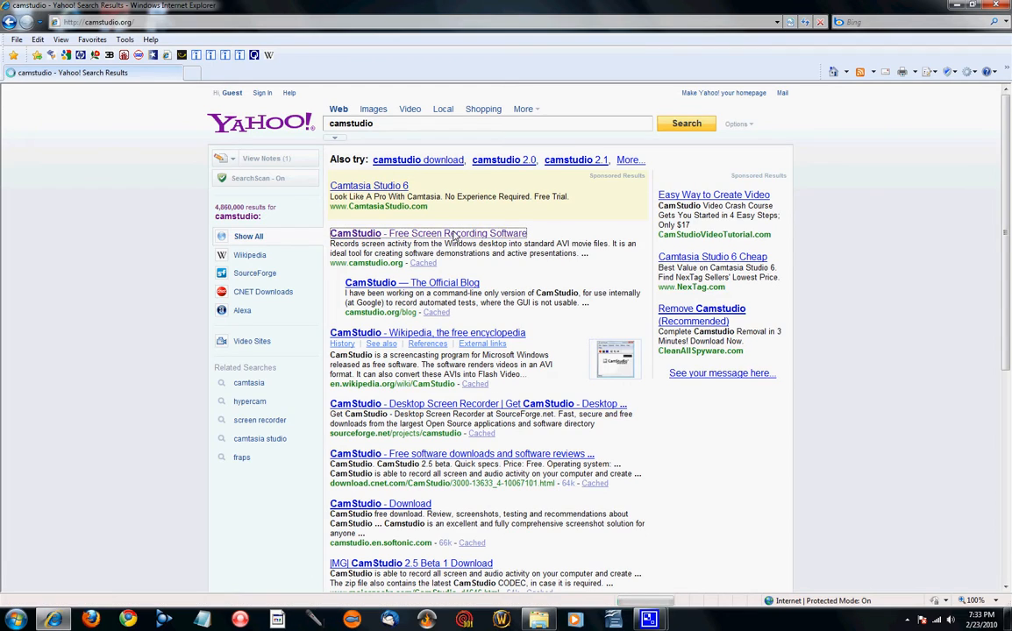
left_click(428, 233)
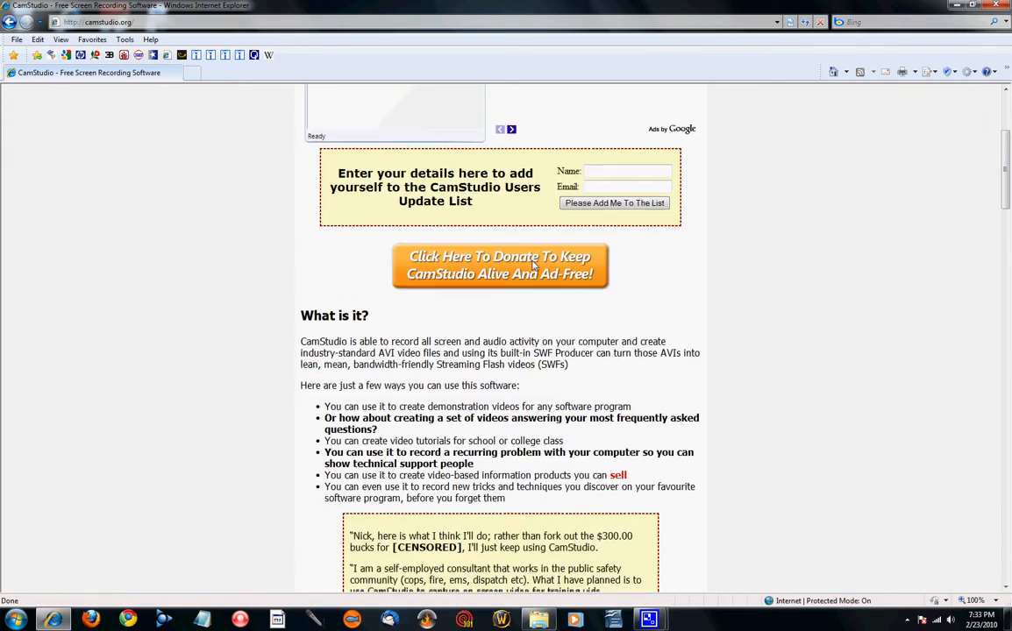
scroll("down", 3)
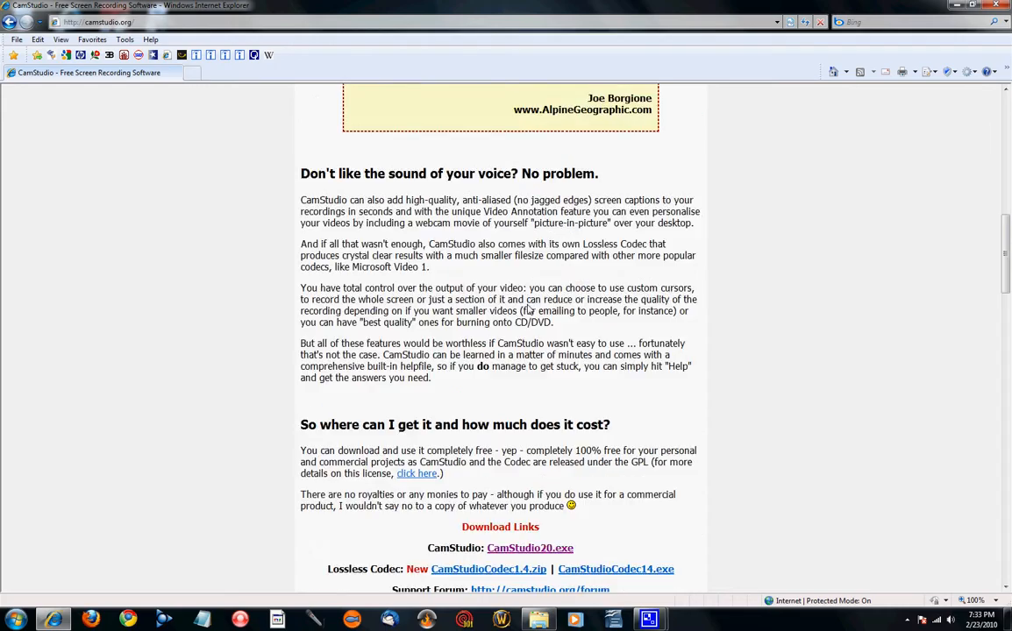
scroll("down", 3)
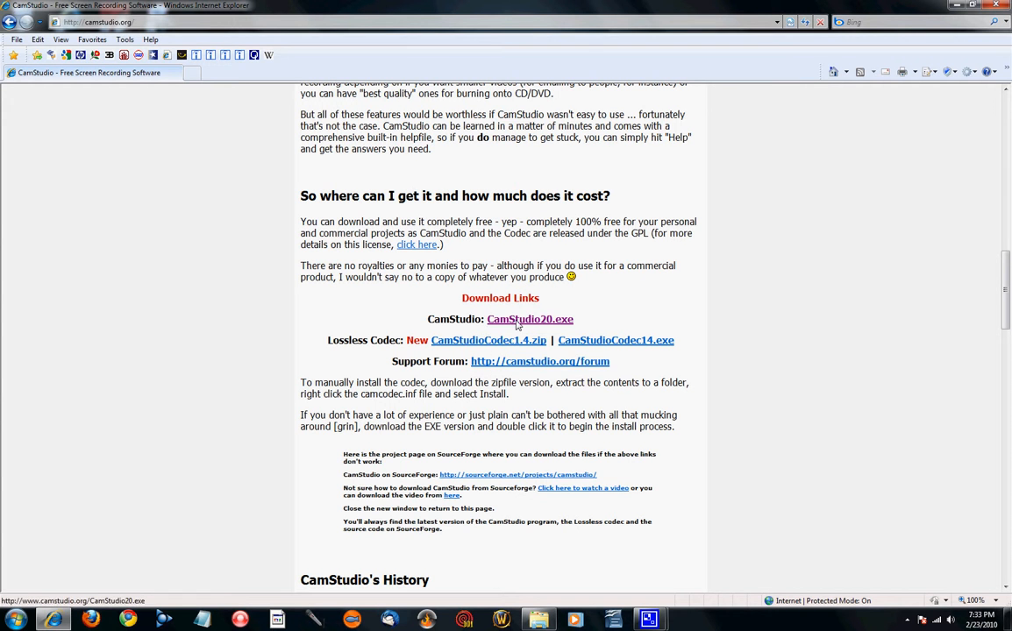
mouse_move(557, 327)
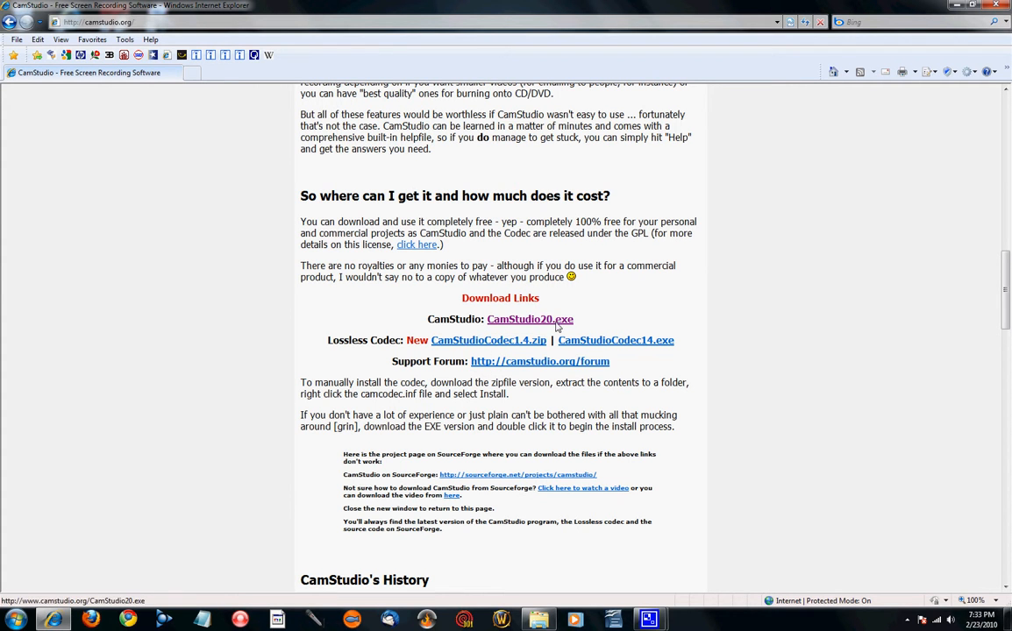
mouse_move(568, 327)
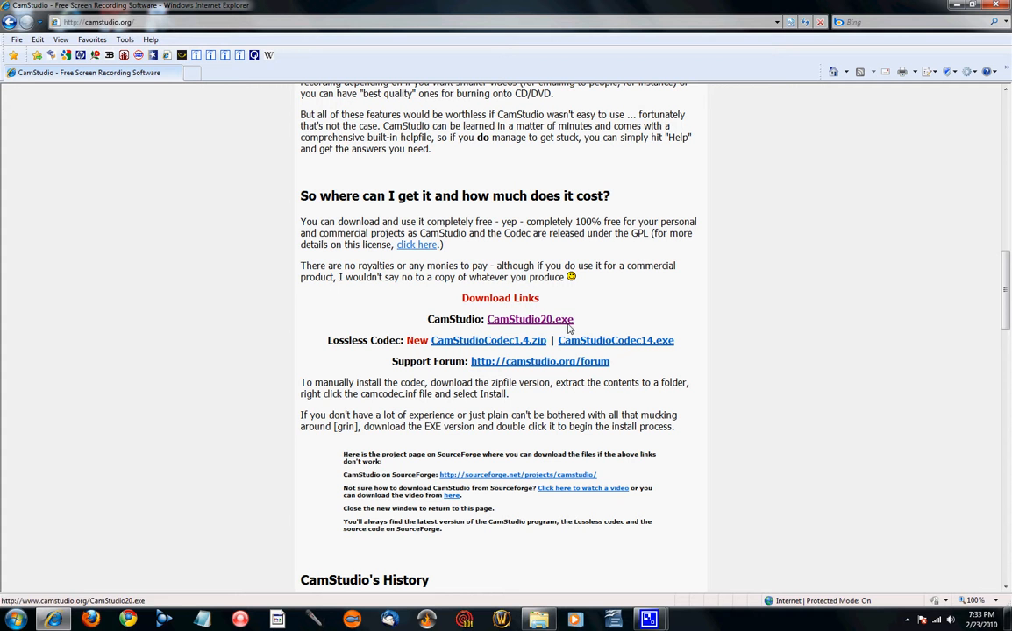
mouse_move(858, 123)
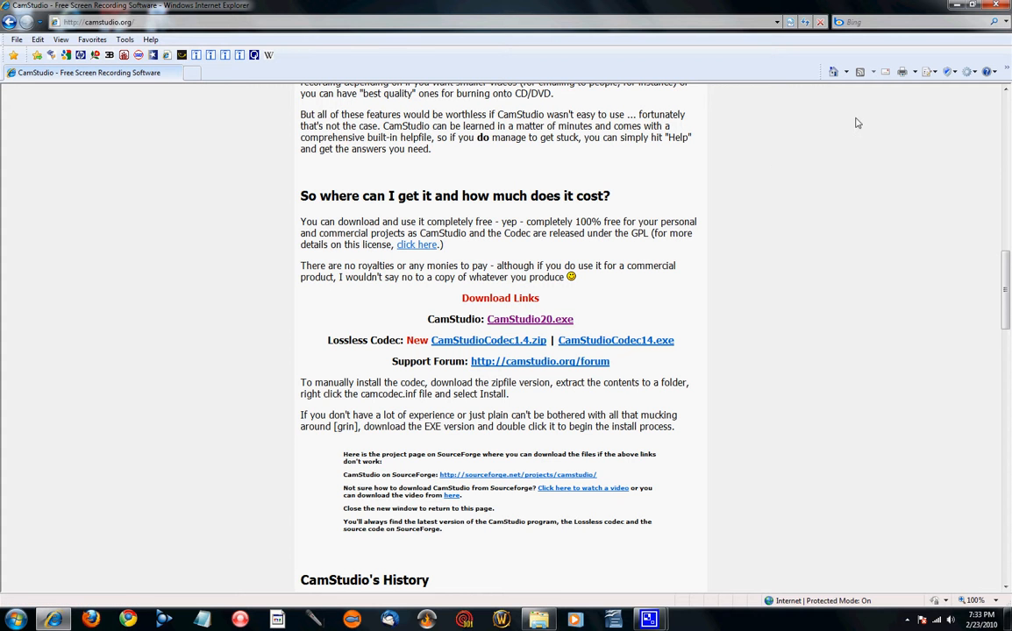